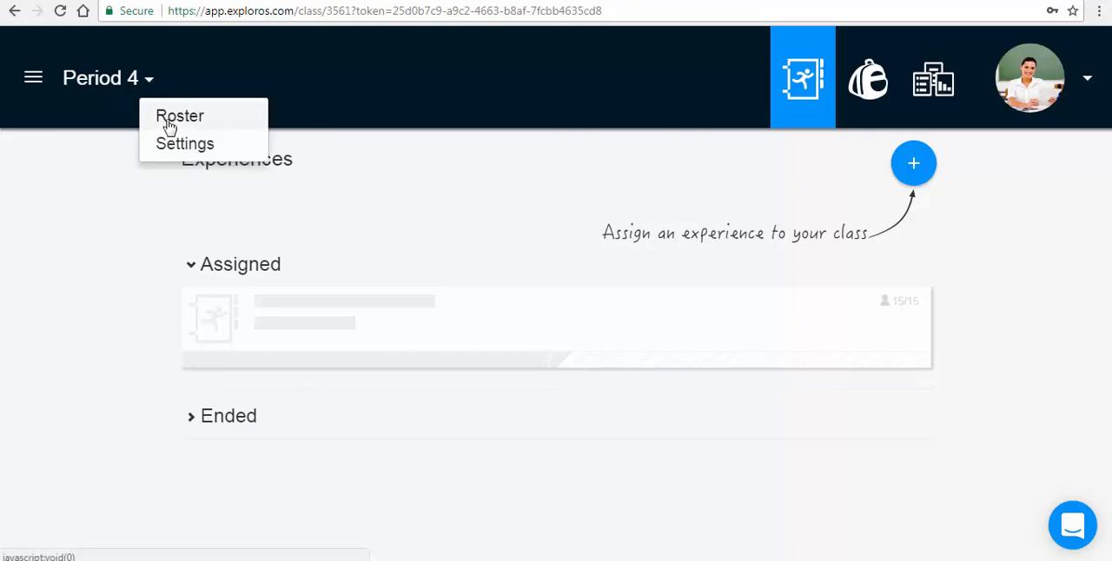
Choose Roster from the Period 4 class dropdown to view its four students.
click(179, 115)
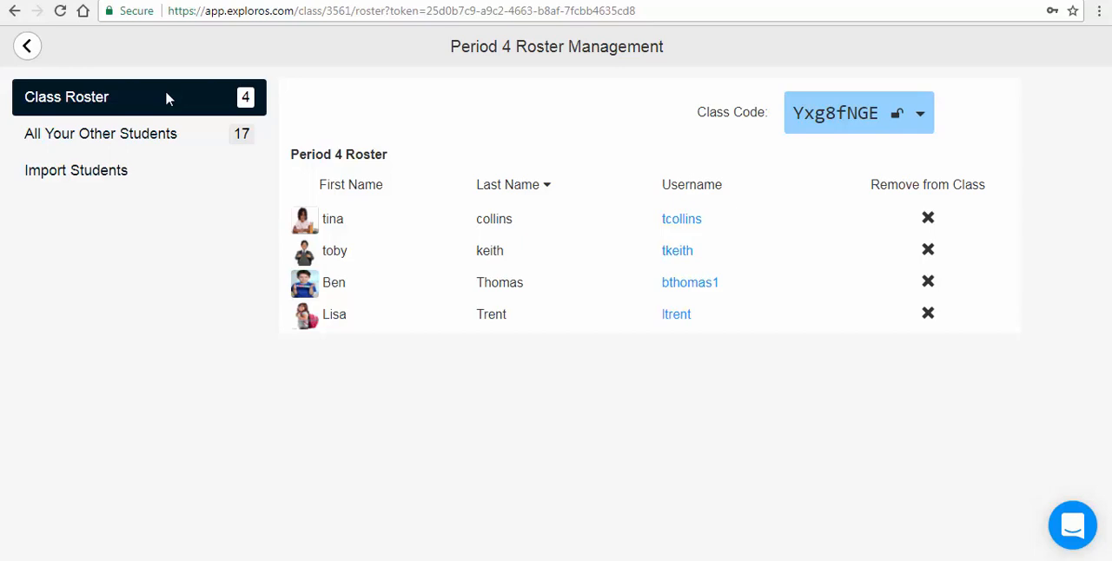
mouse_move(323, 113)
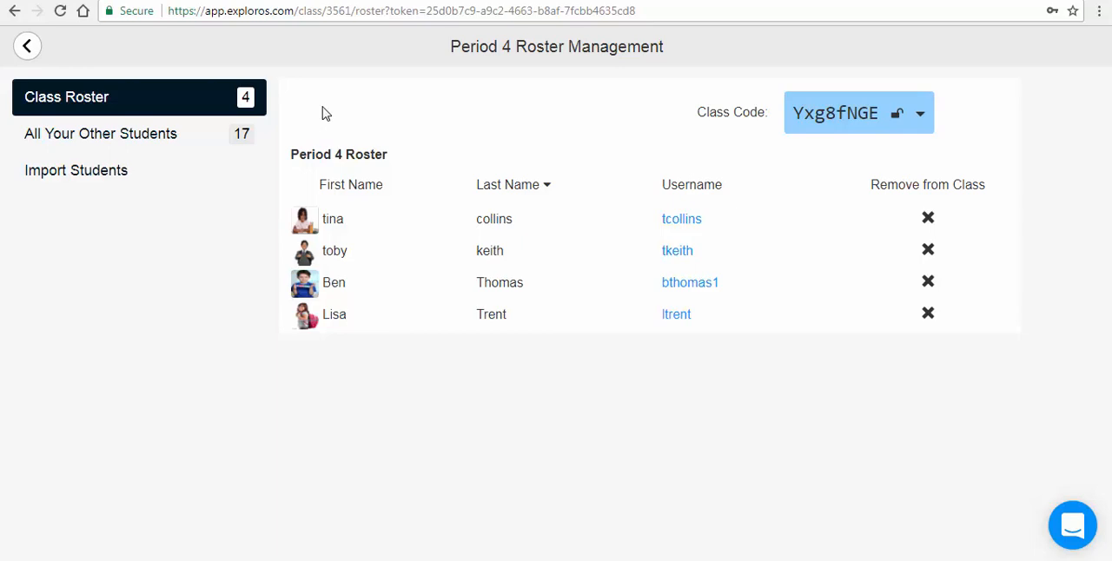
mouse_move(192, 106)
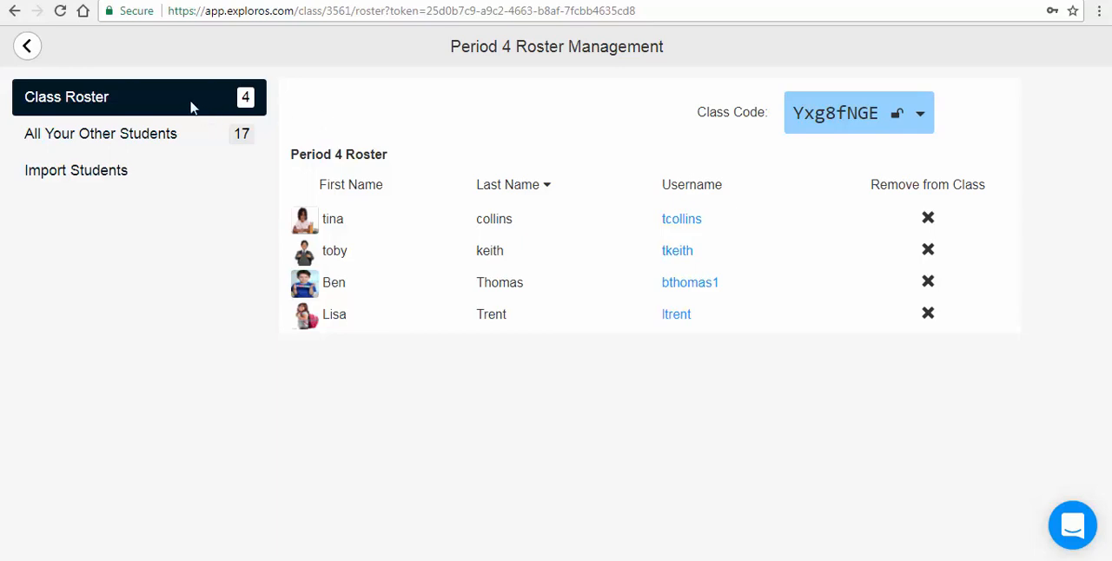
mouse_move(209, 104)
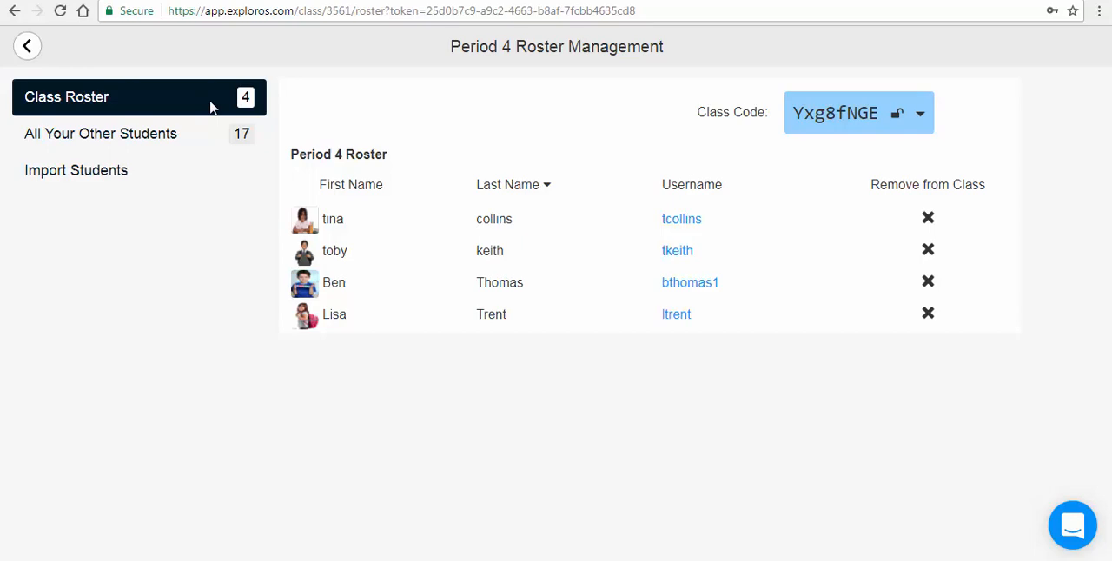
mouse_move(644, 267)
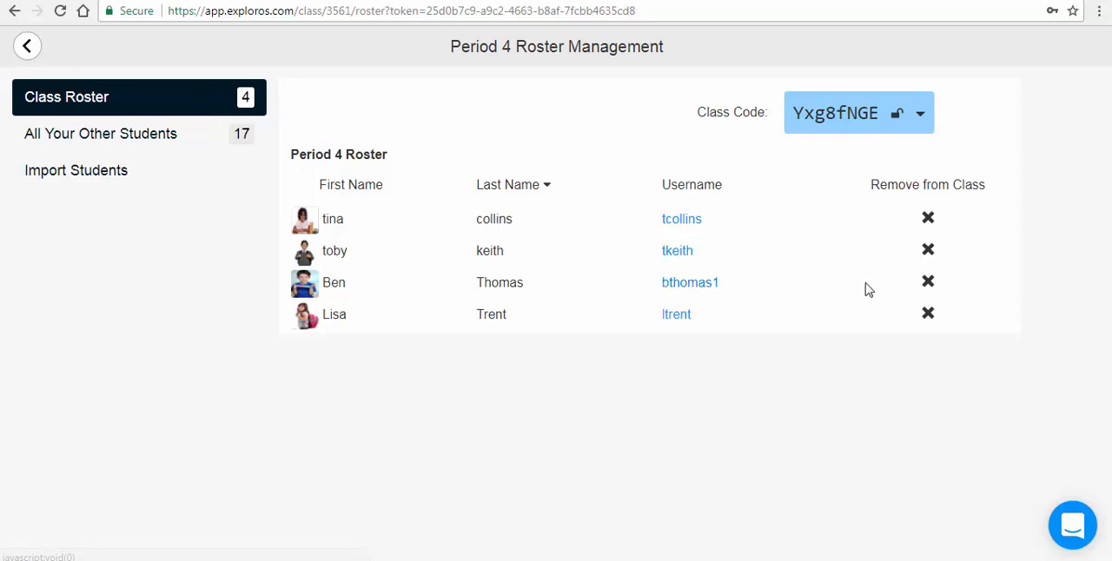
mouse_move(875, 287)
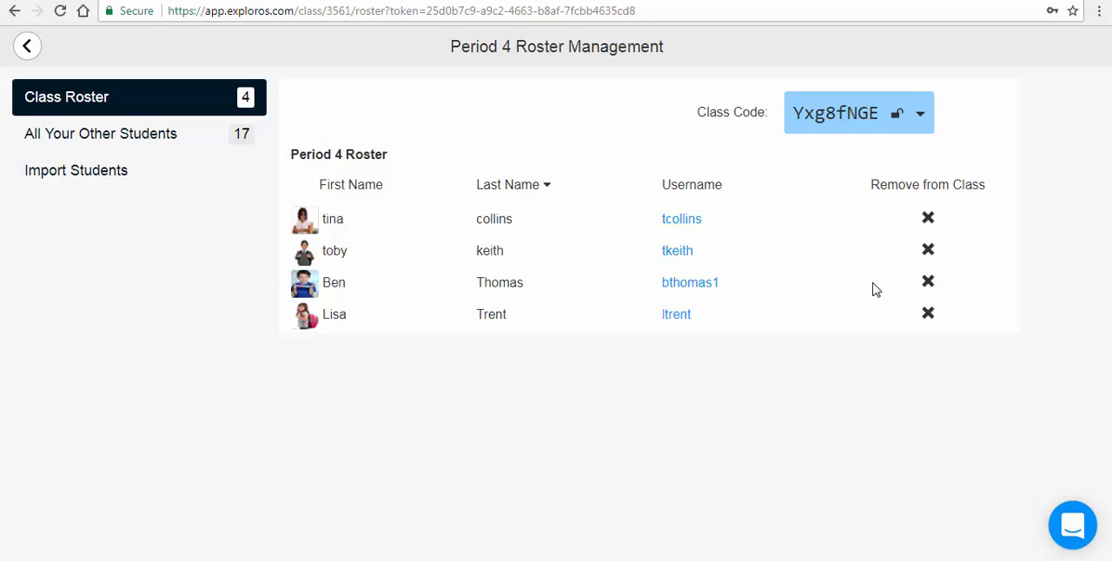
mouse_move(927, 282)
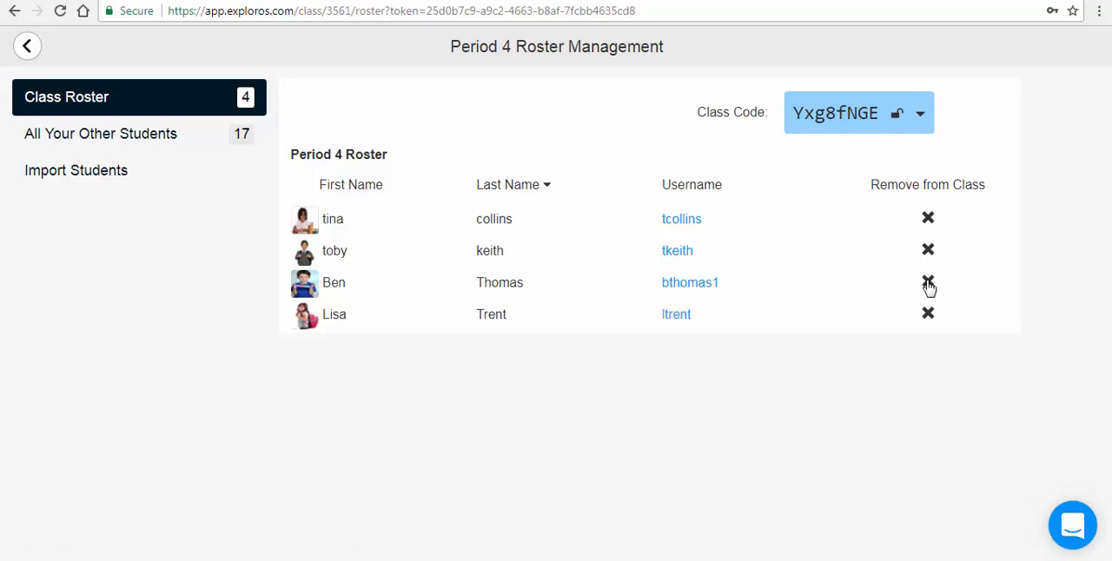
click(928, 282)
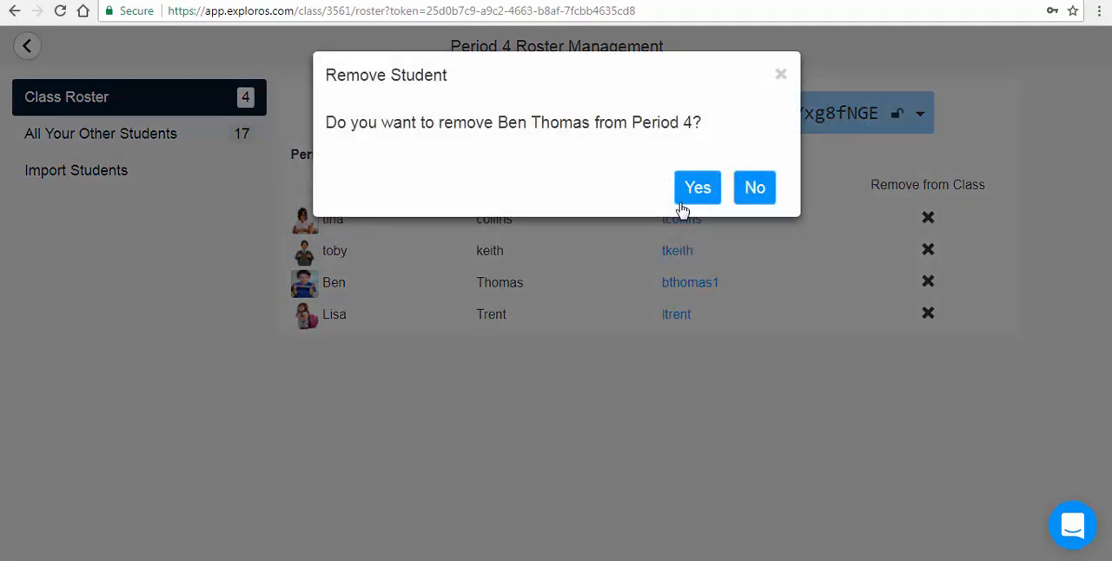
click(698, 187)
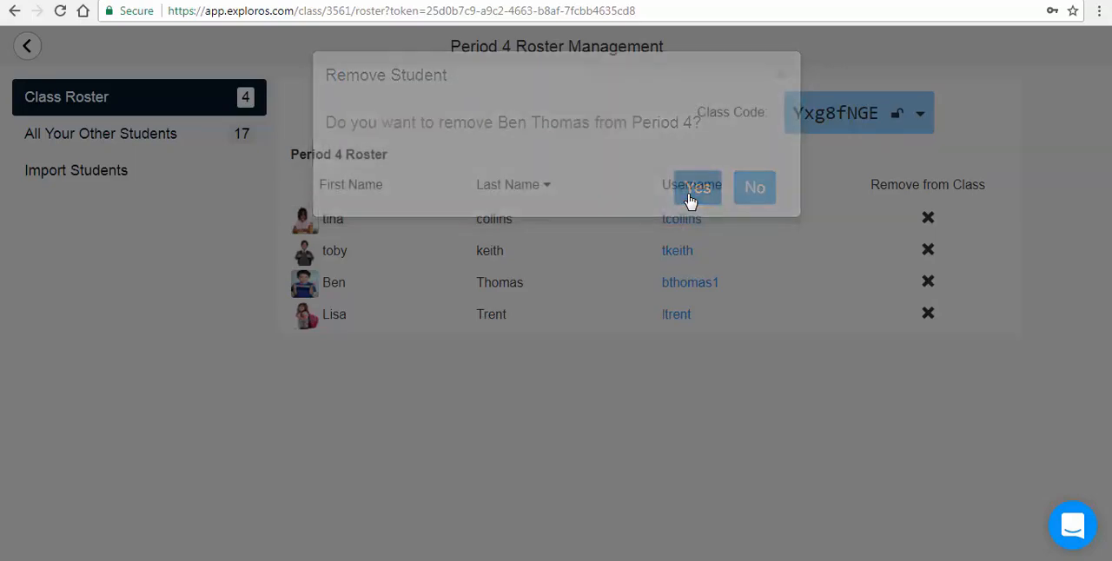
click(695, 187)
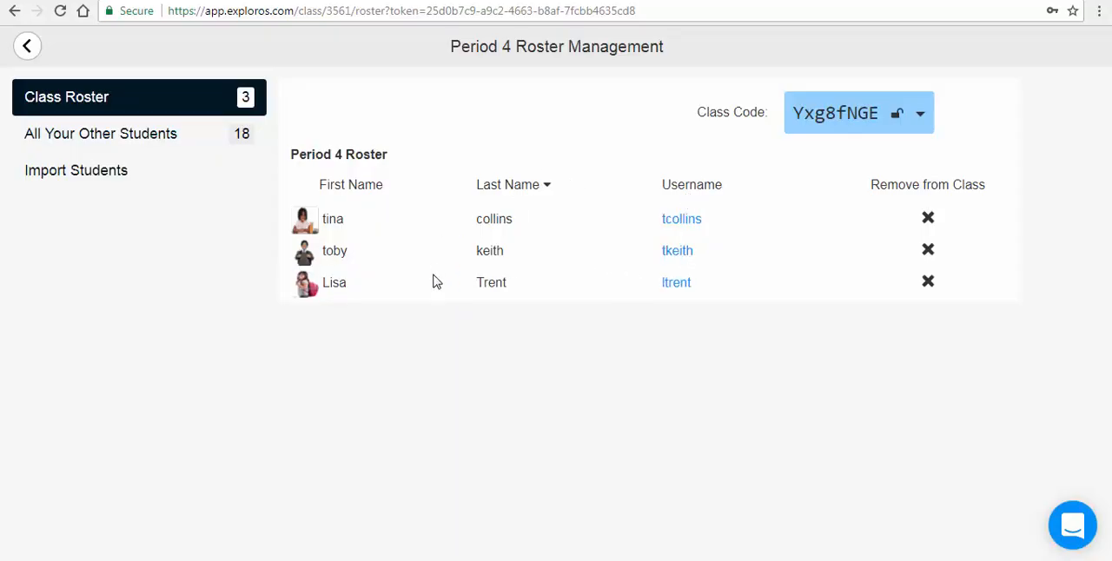
mouse_move(566, 318)
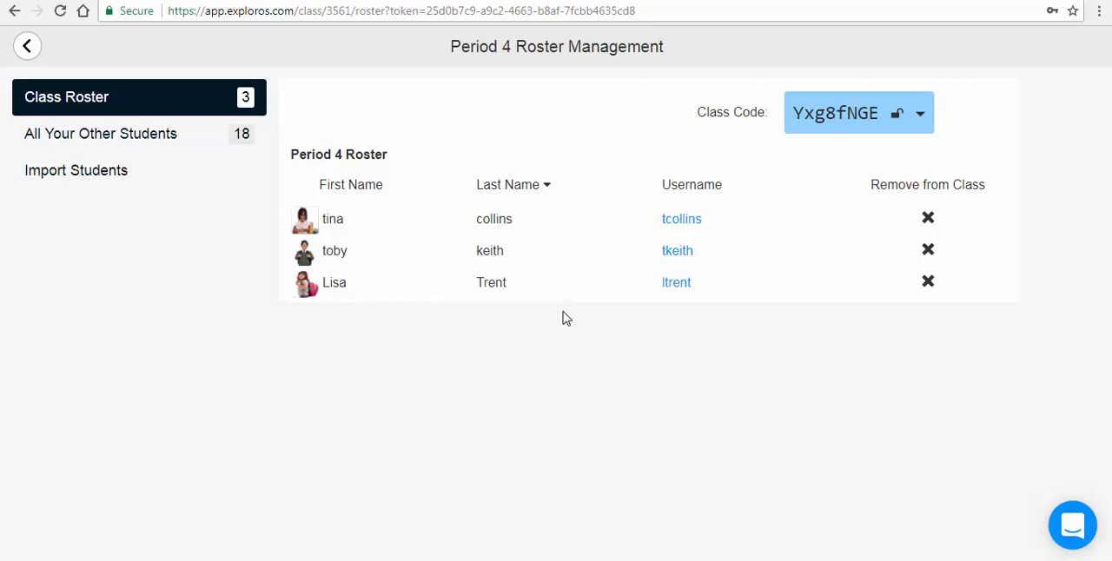
mouse_move(546, 318)
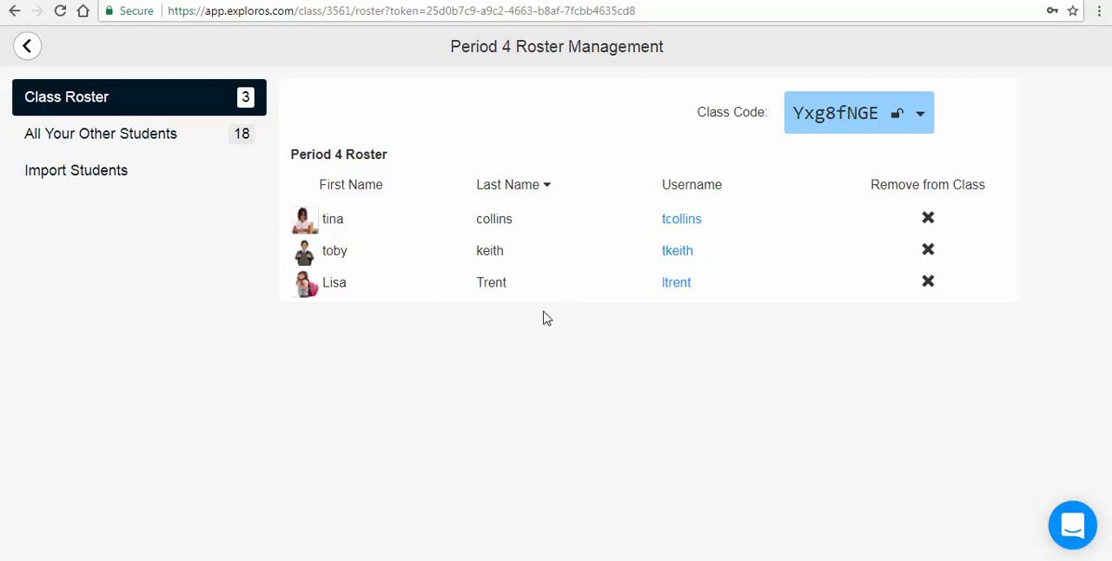
mouse_move(190, 277)
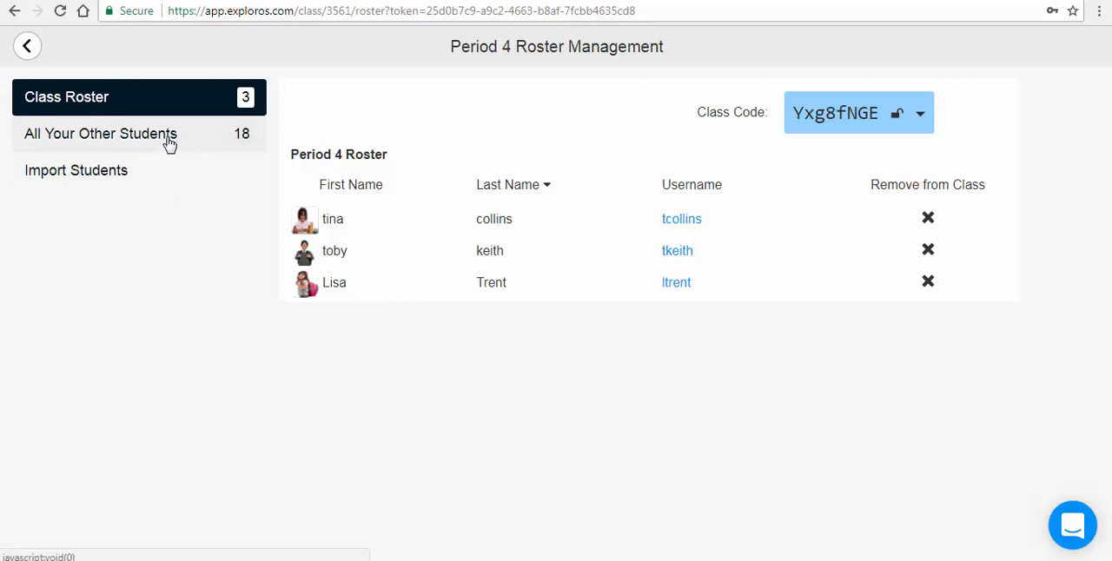
click(100, 134)
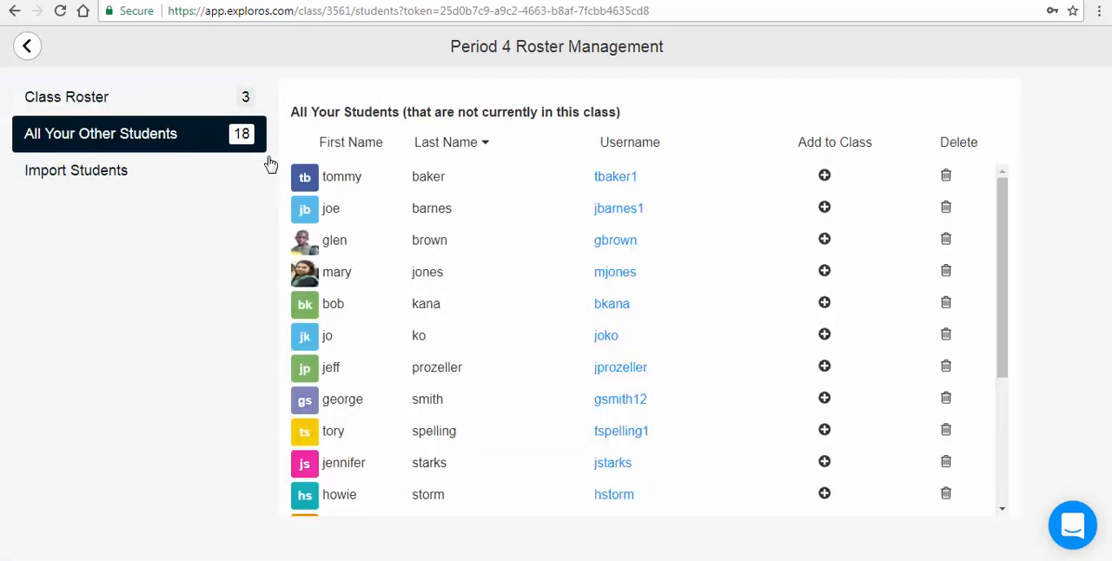
mouse_move(821, 303)
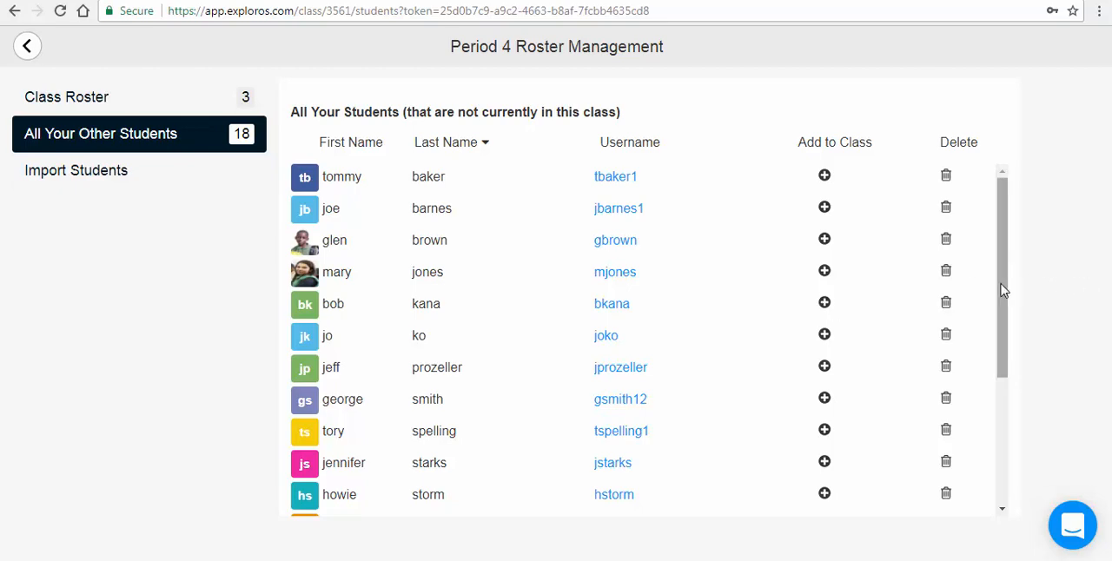
scroll(down, 3)
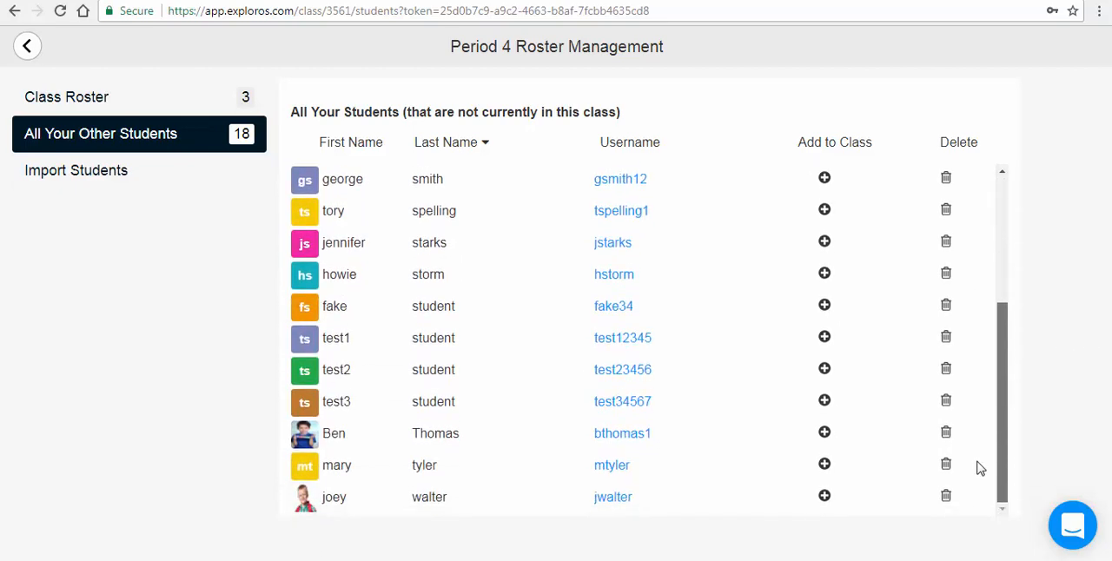
mouse_move(734, 447)
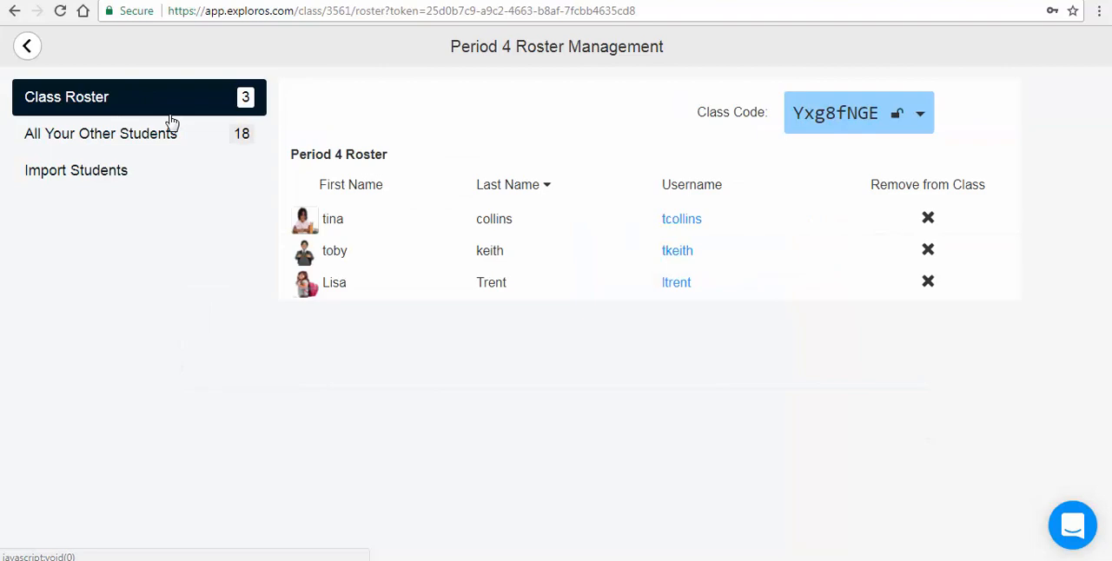
mouse_move(175, 143)
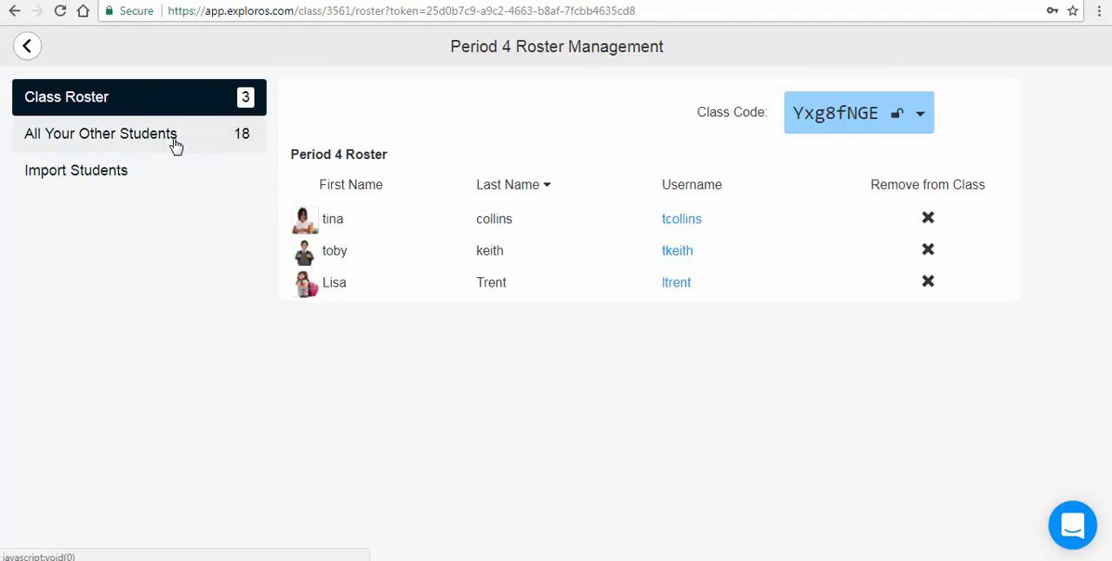
click(100, 134)
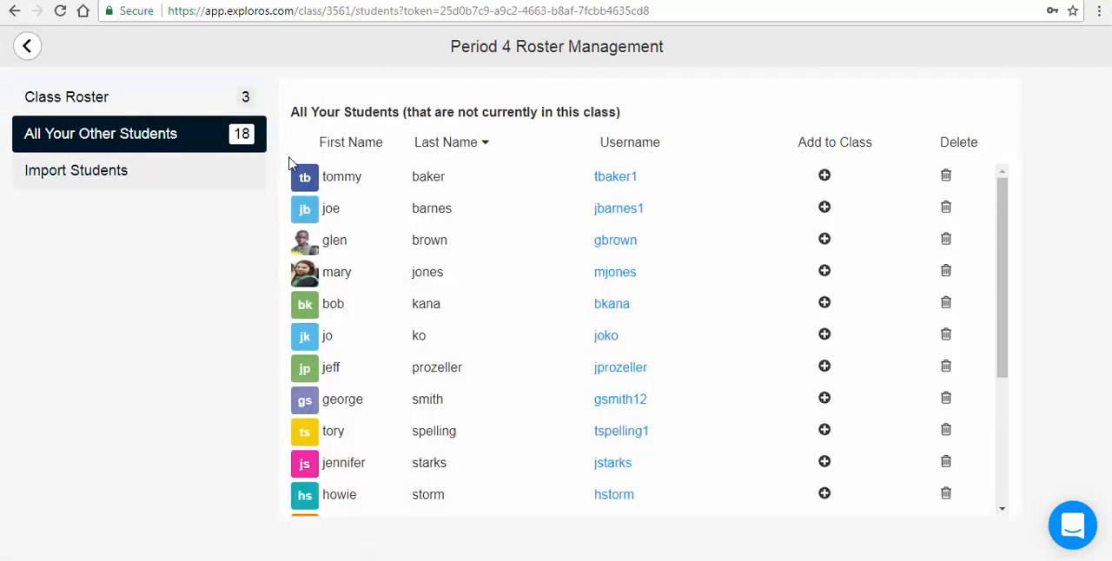
scroll(down, 3)
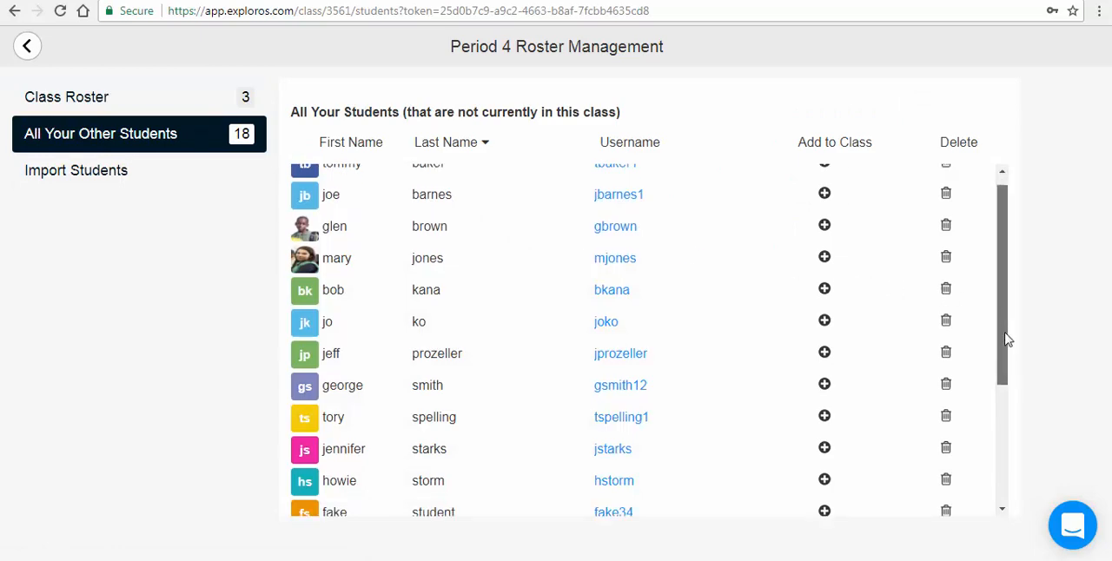
scroll(down, 3)
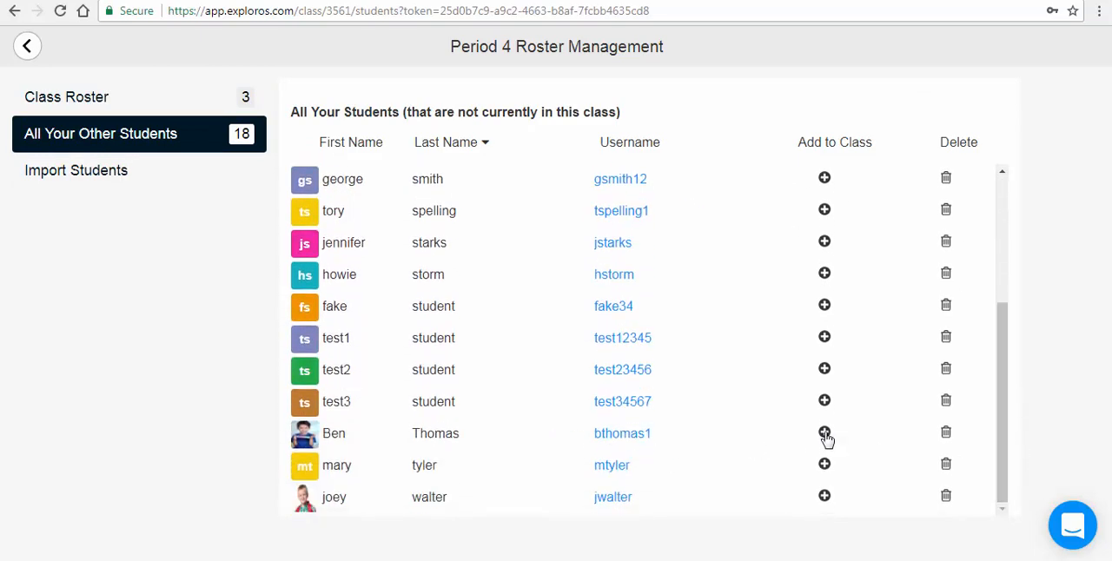
click(823, 432)
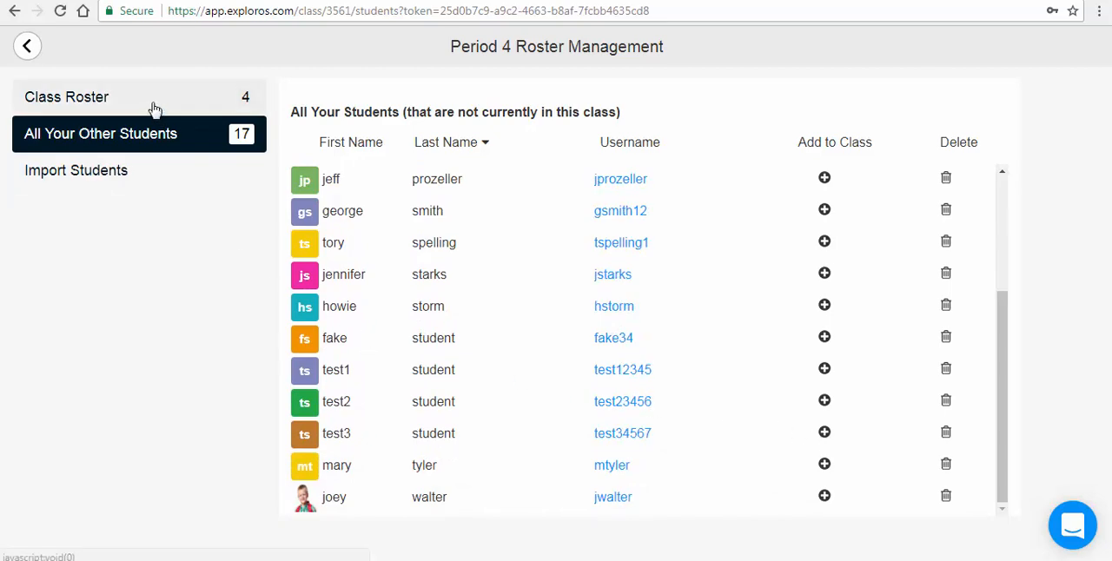
click(66, 96)
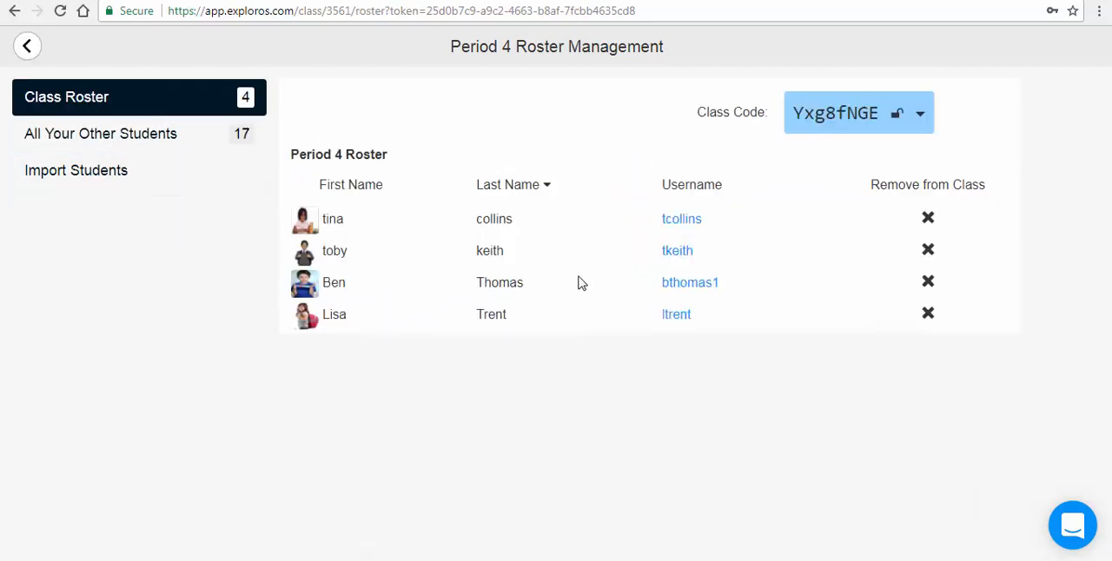
mouse_move(558, 336)
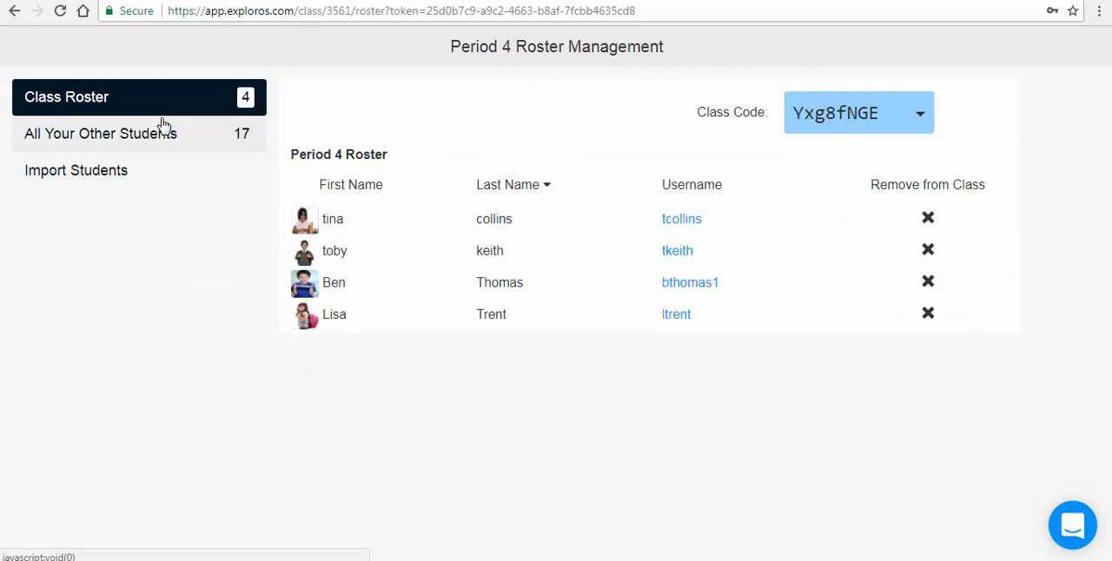
mouse_move(161, 144)
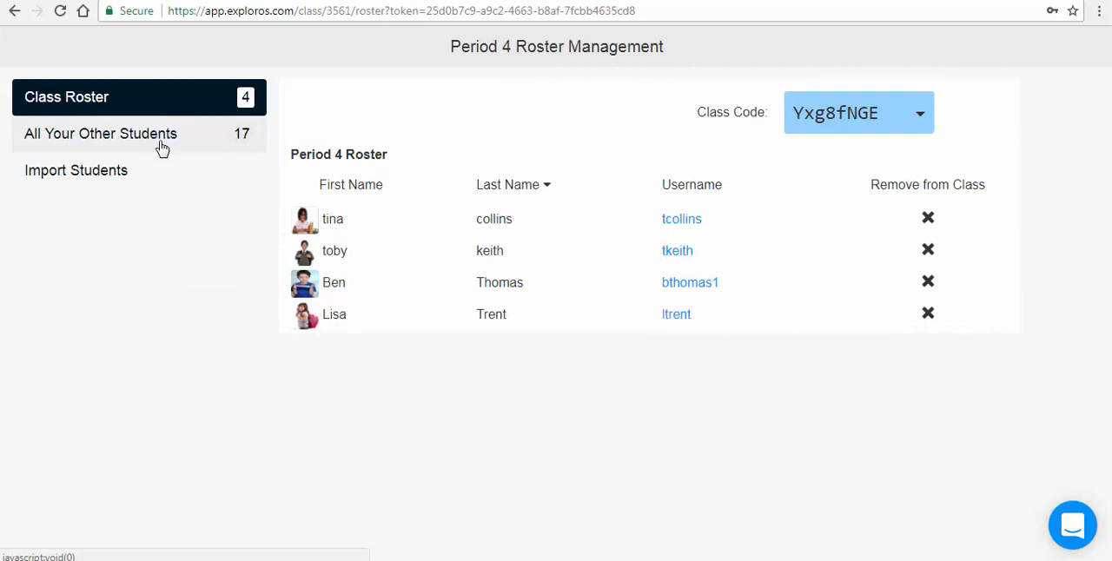
click(130, 133)
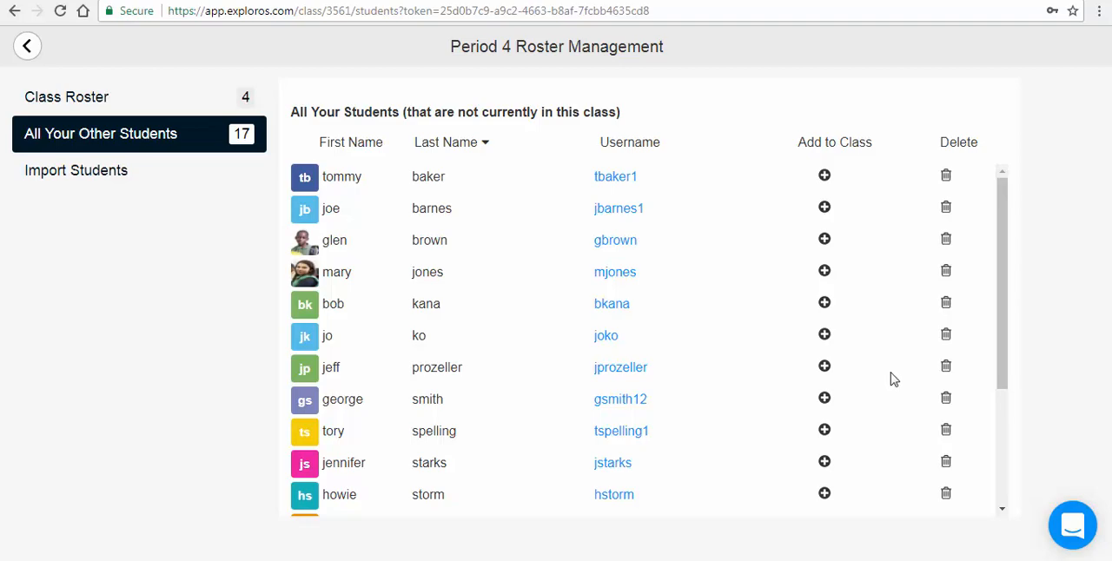
click(946, 367)
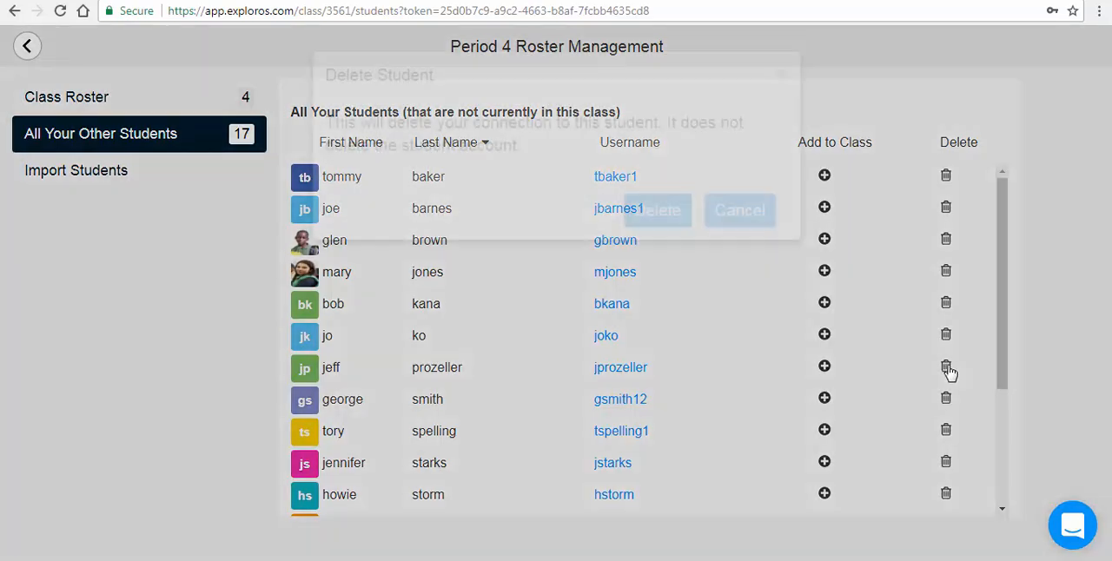
click(946, 367)
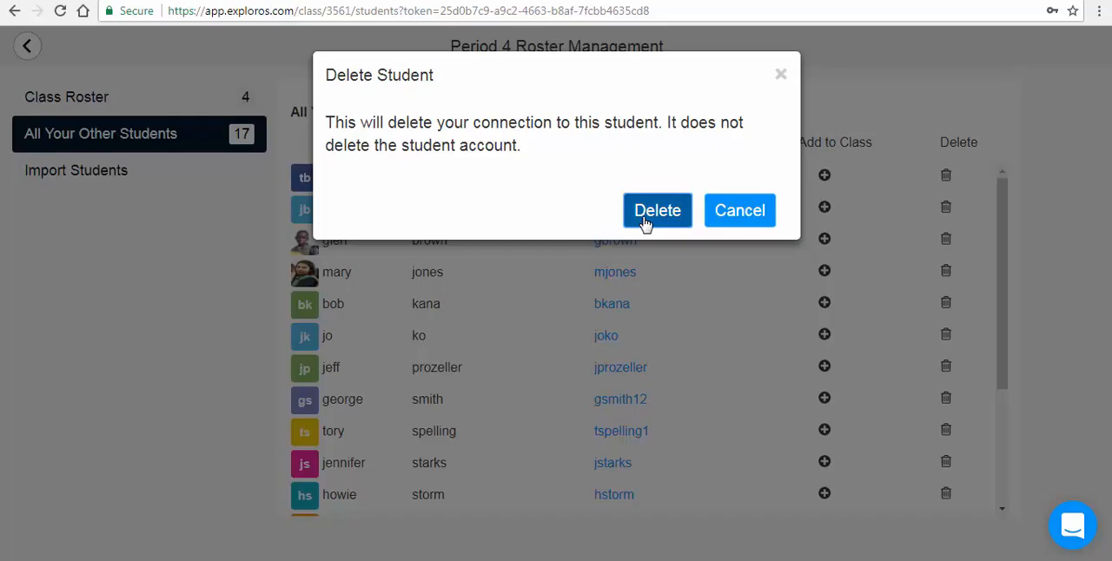
click(657, 210)
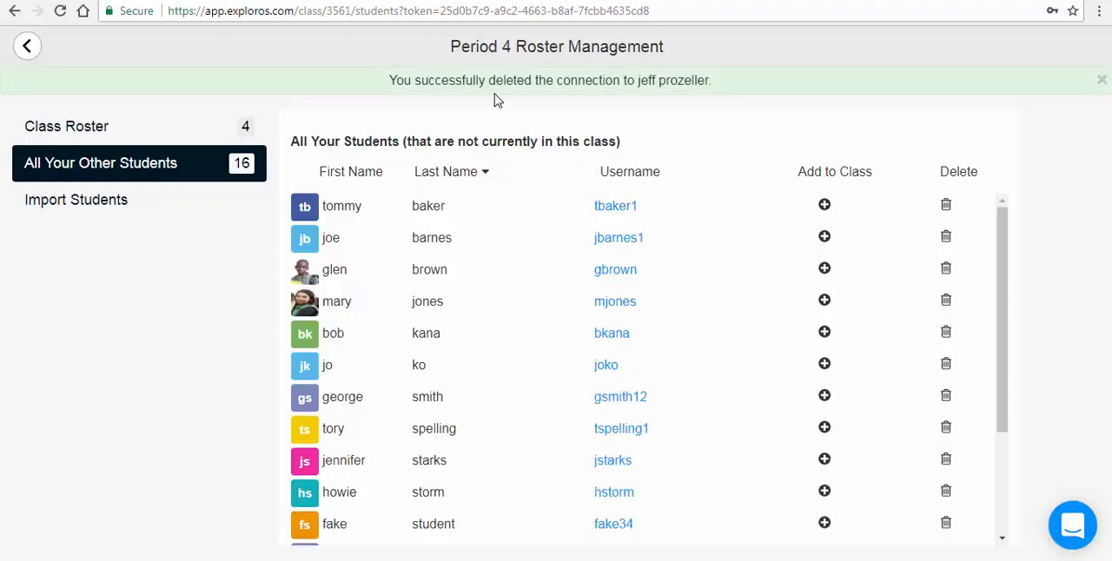
mouse_move(555, 118)
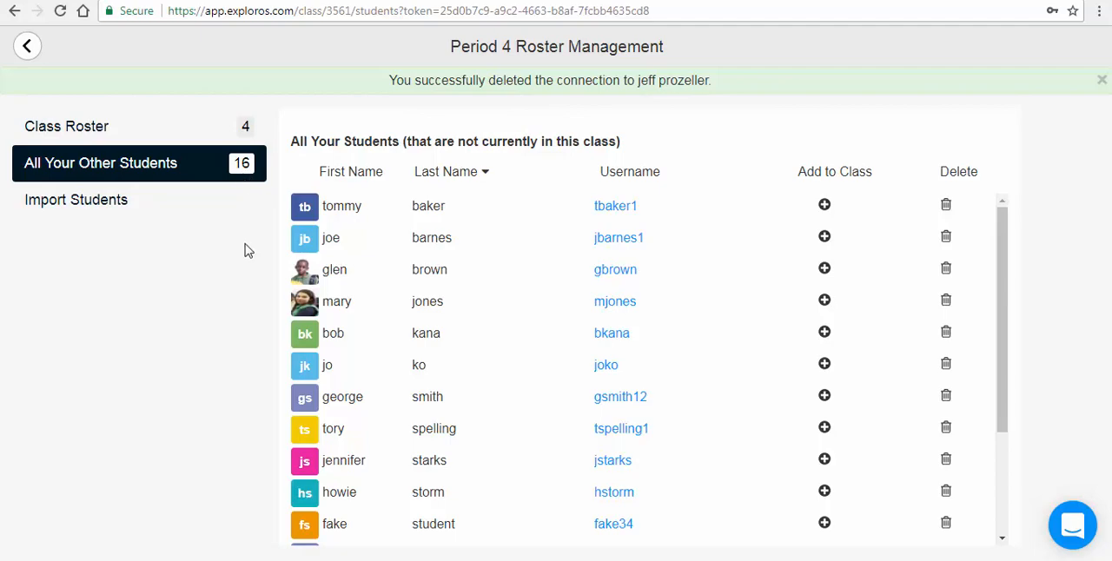
mouse_move(249, 278)
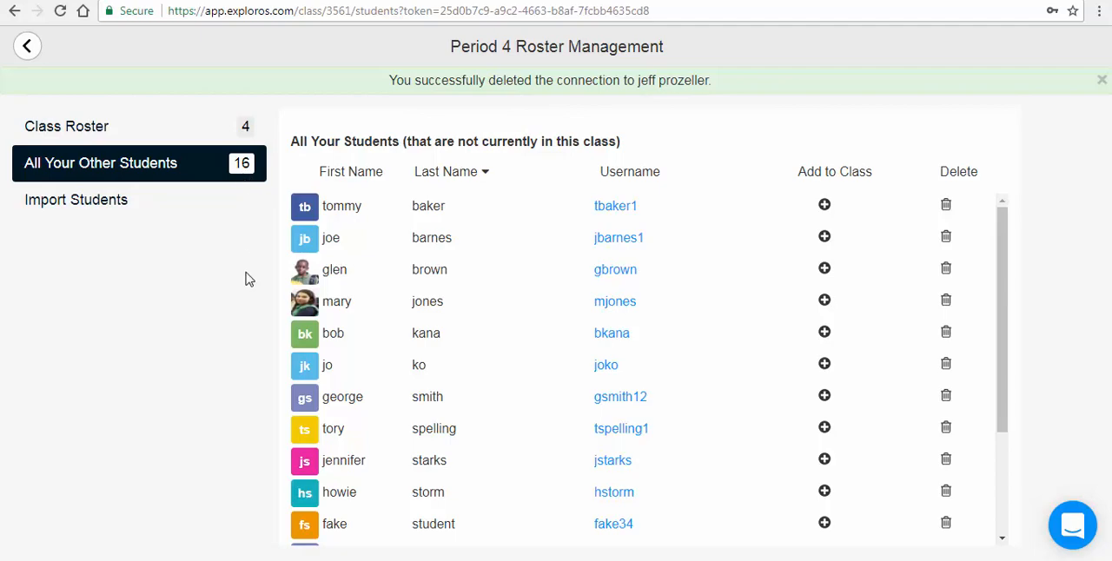